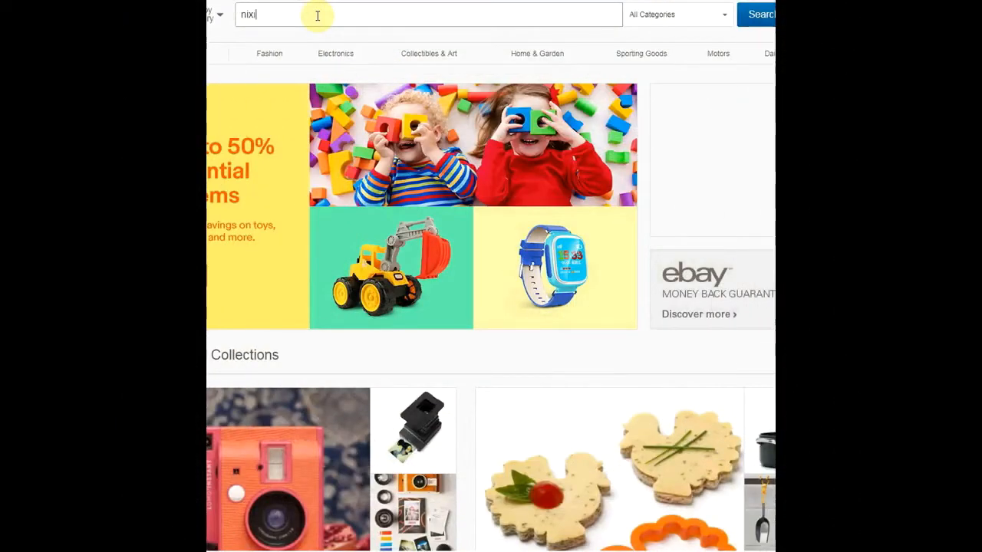
Search eBay for 'nixie supply' and scroll through the nixie tube power supply listings
type("e supply")
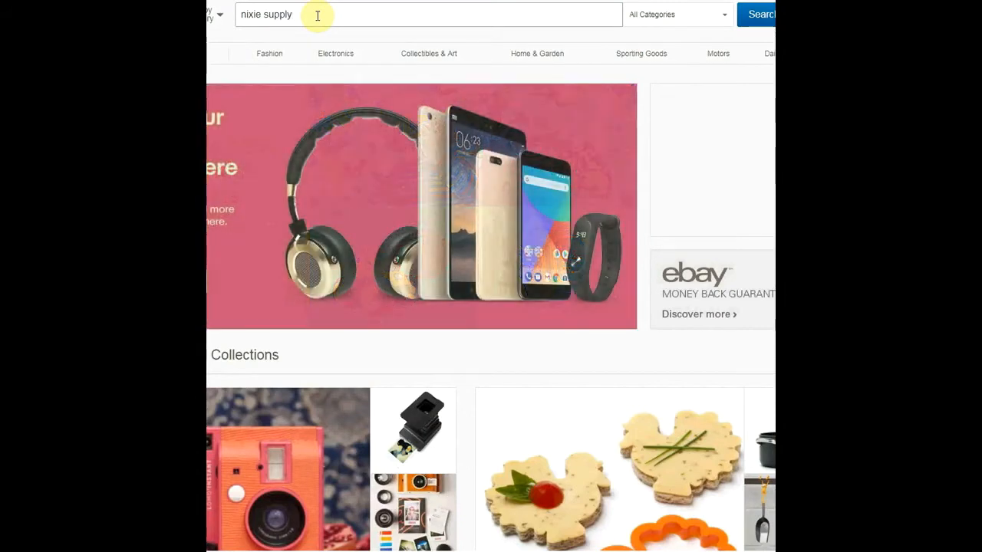
left_click(760, 14)
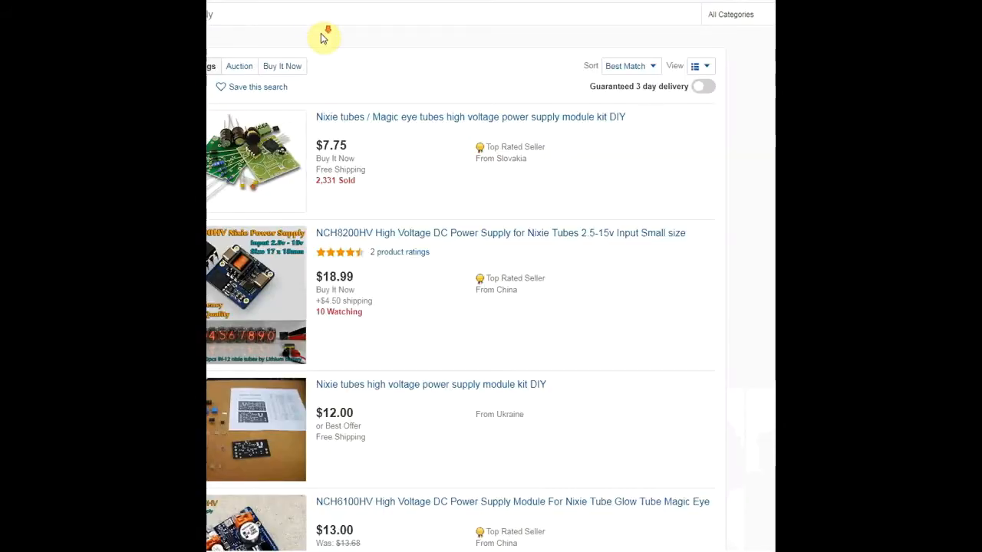
scroll("down", 3)
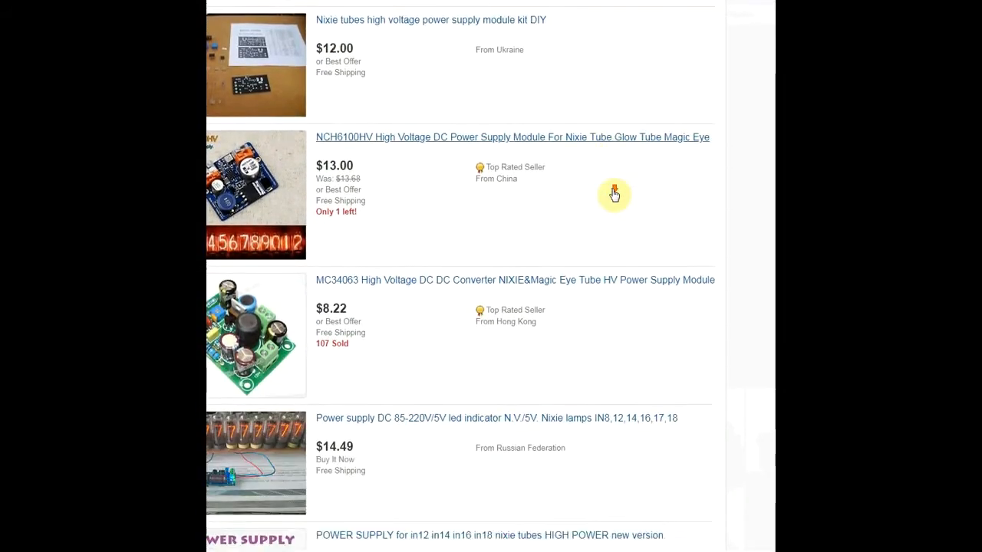
scroll("down", 3)
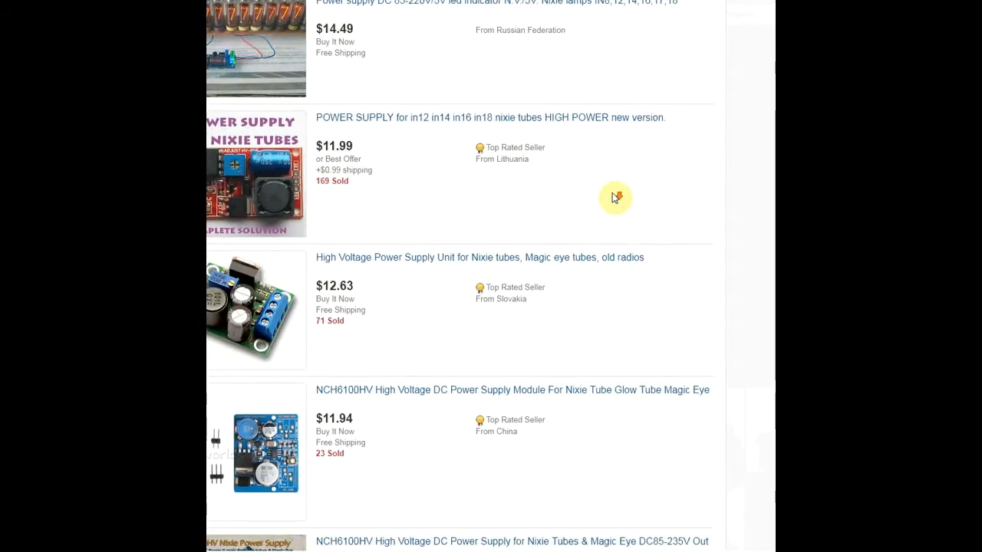
scroll("down", 3)
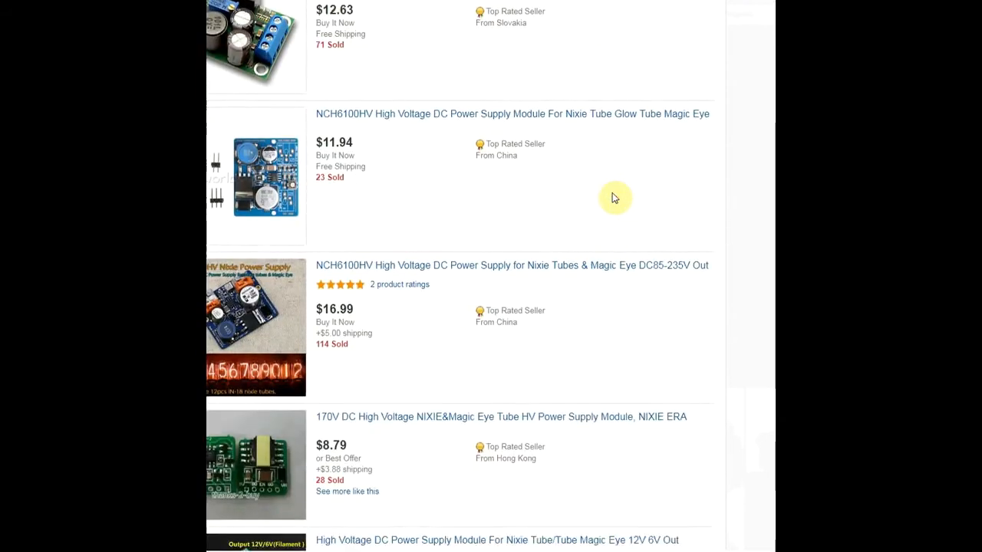
scroll("down", 3)
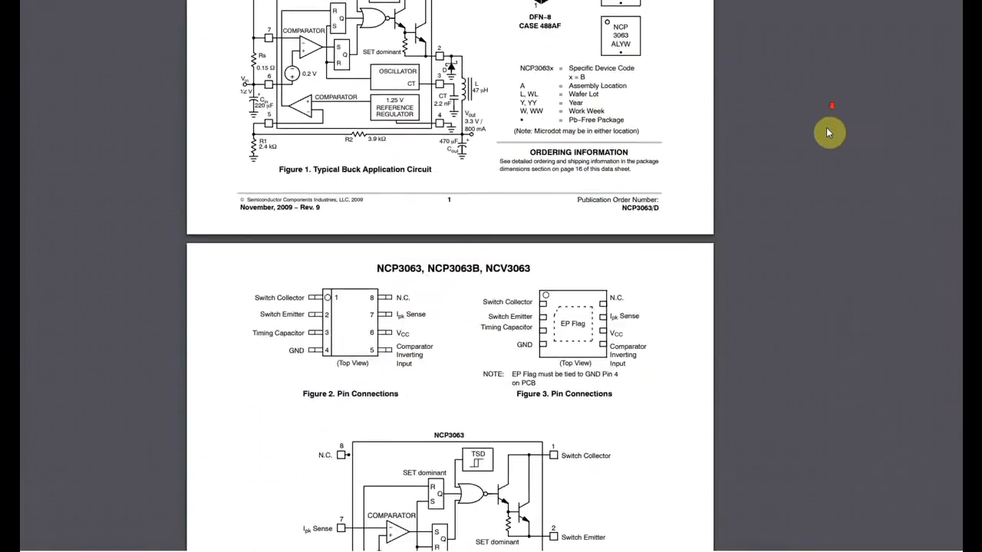
Scroll the NCP3063 datasheet past Figure 1 down to the pin connection diagrams
scroll("down", 3)
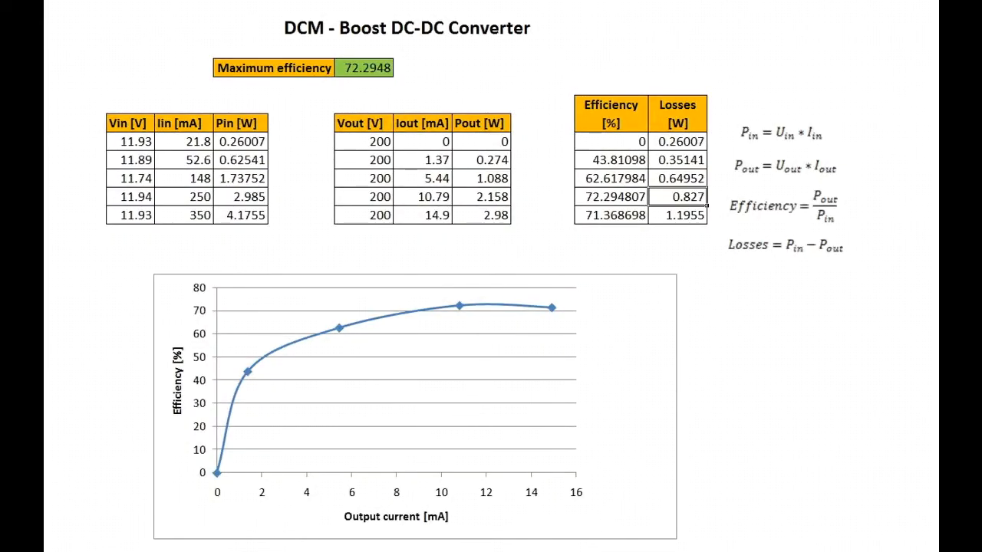
mouse_move(920, 139)
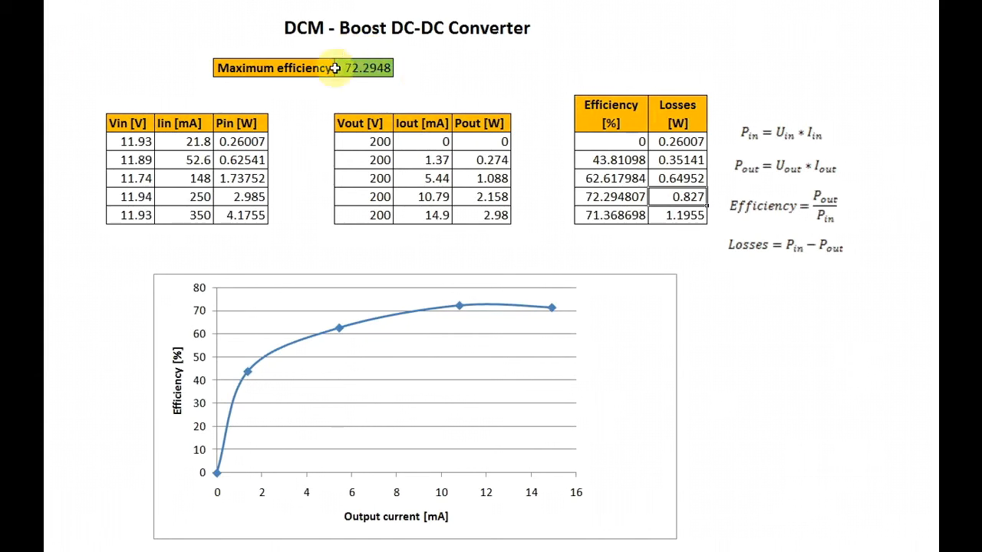
mouse_move(405, 93)
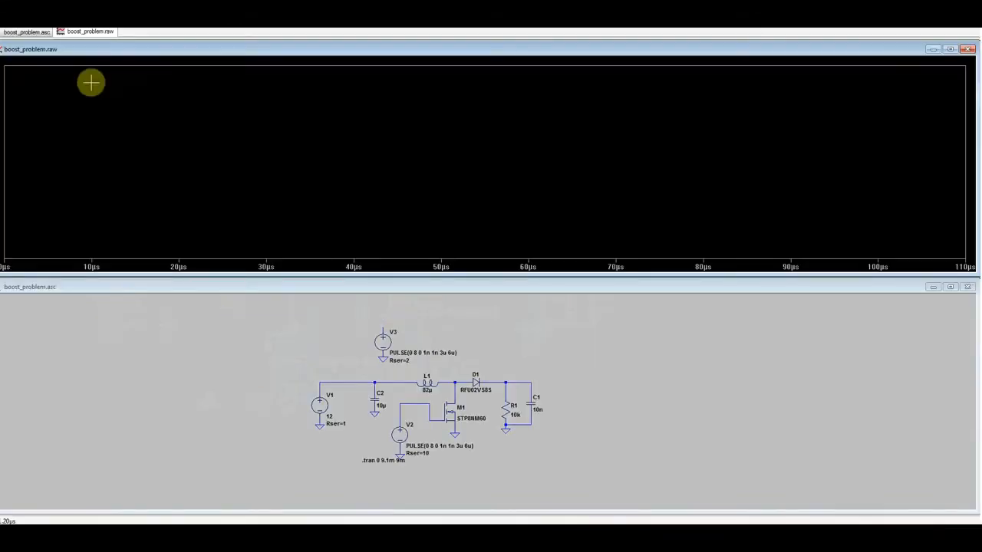
left_click(455, 383)
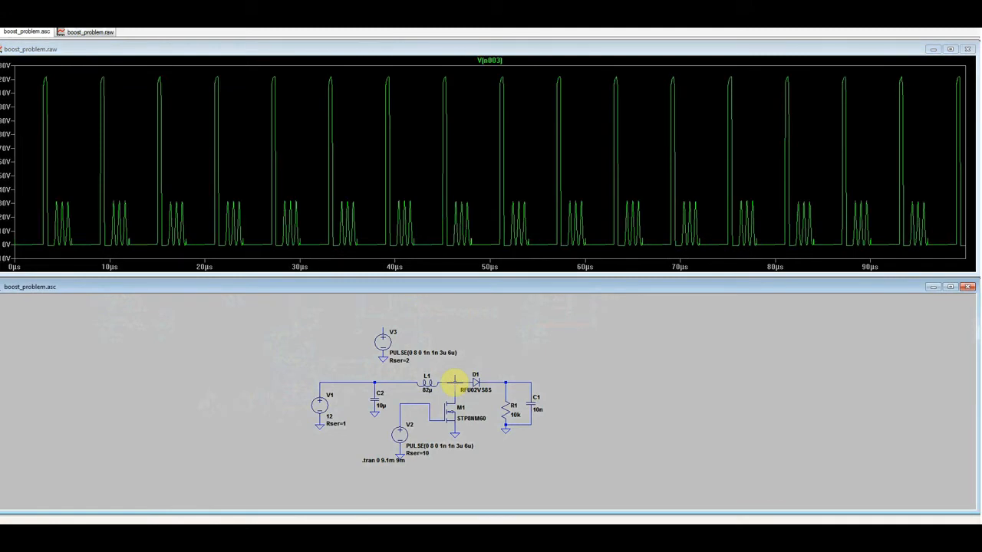
mouse_move(393, 228)
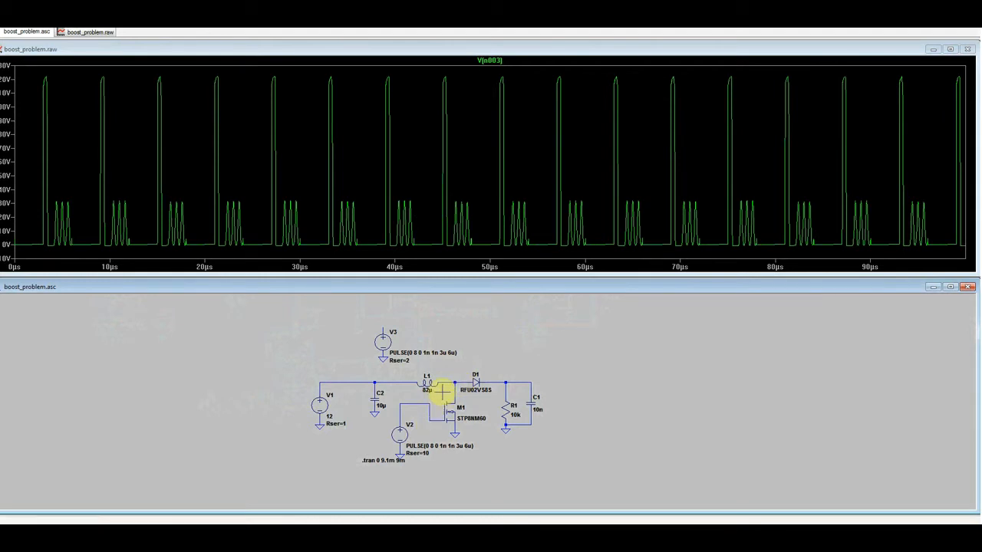
mouse_move(461, 377)
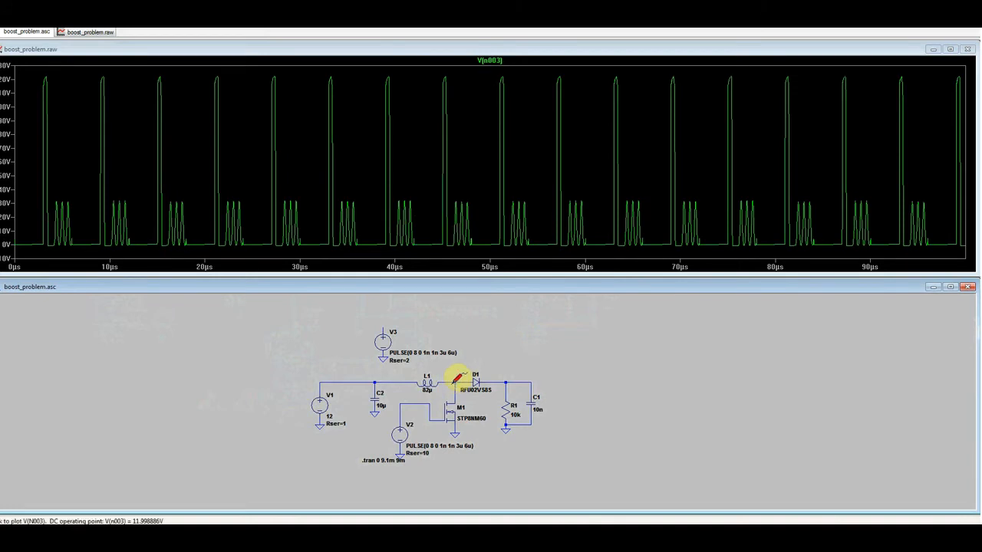
mouse_move(426, 382)
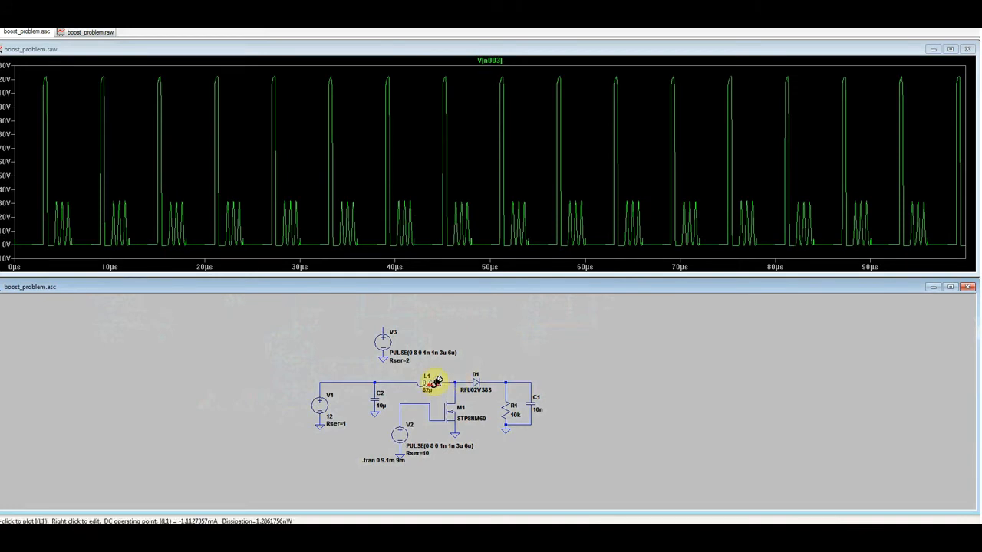
Probe inductor L1 to plot I(L1) alongside V(n003) in the waveform window
left_click(425, 383)
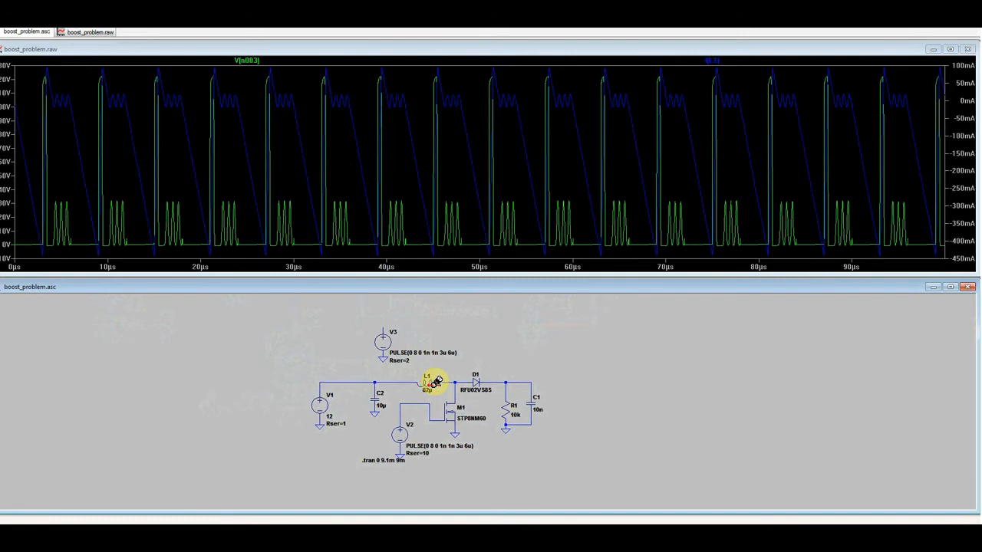
mouse_move(662, 332)
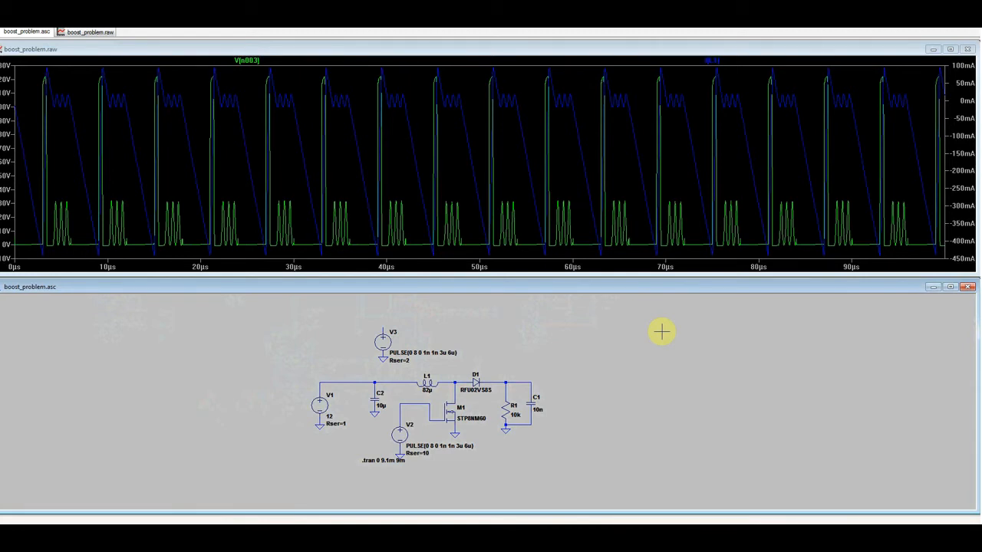
mouse_move(711, 461)
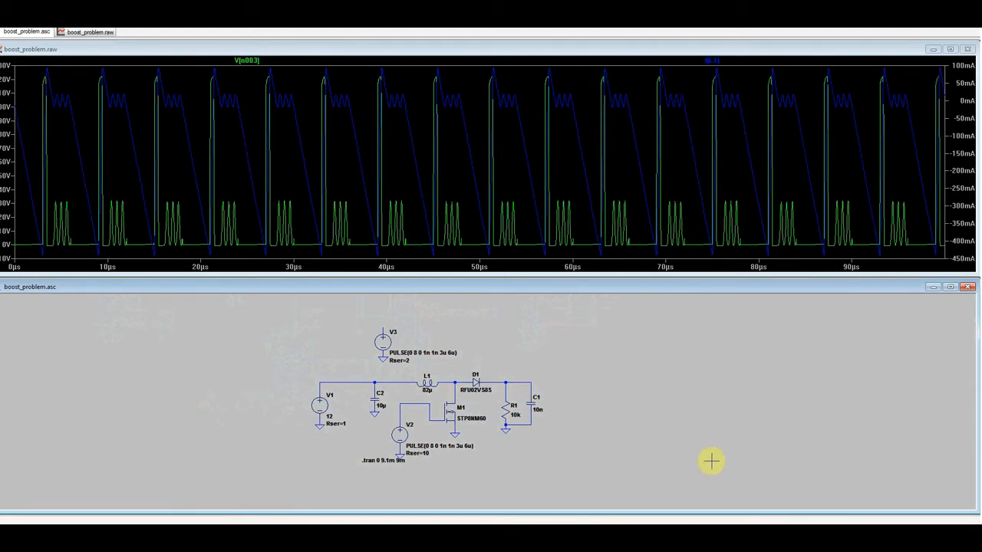
mouse_move(611, 441)
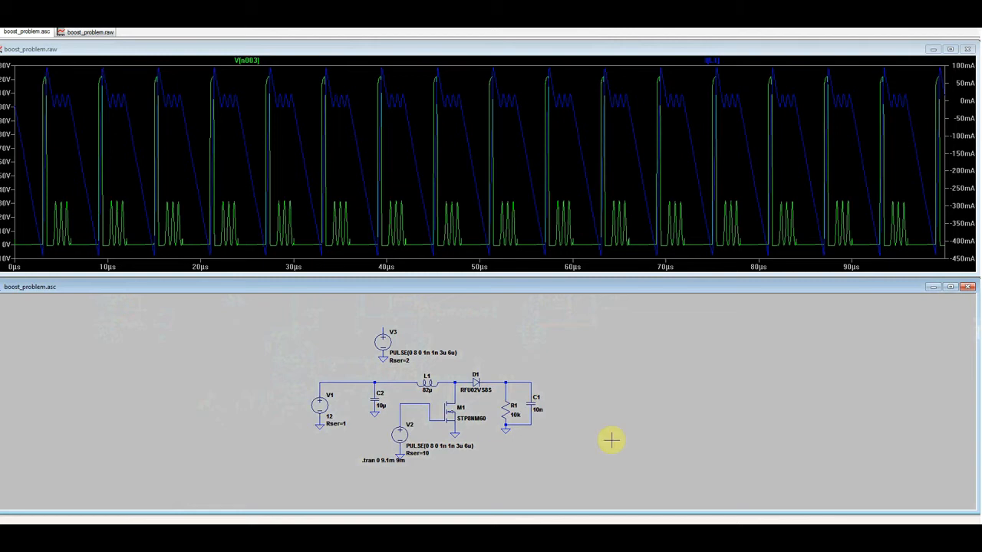
mouse_move(446, 374)
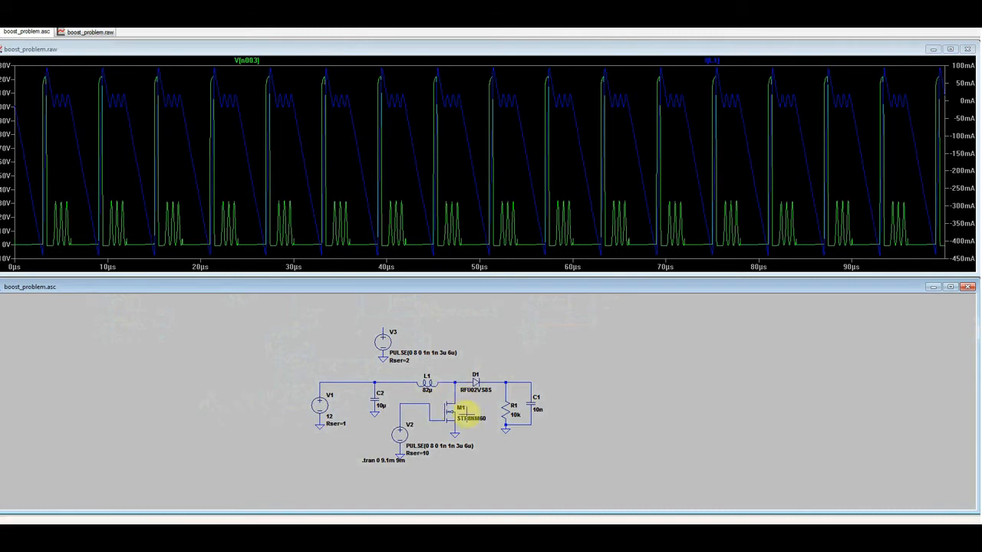
mouse_move(610, 454)
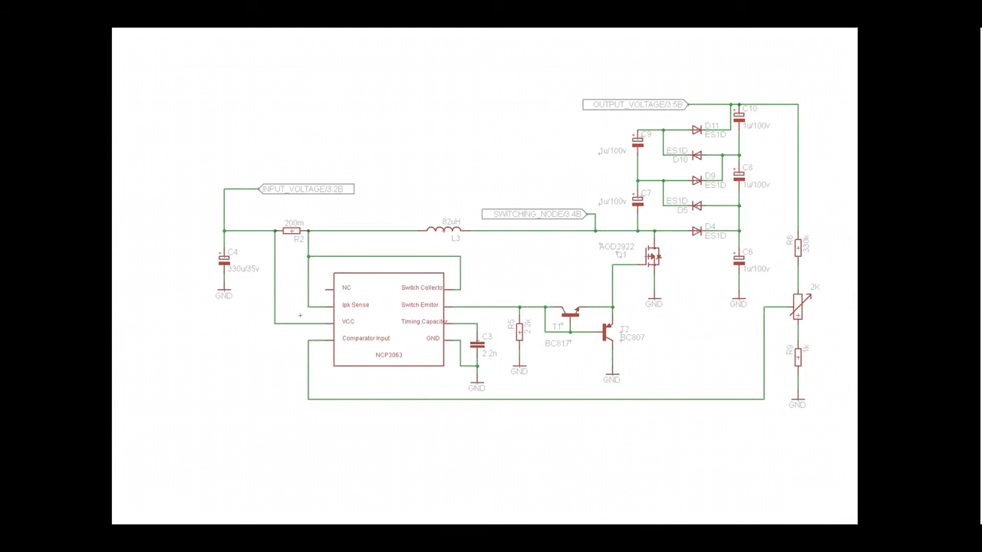
mouse_move(670, 98)
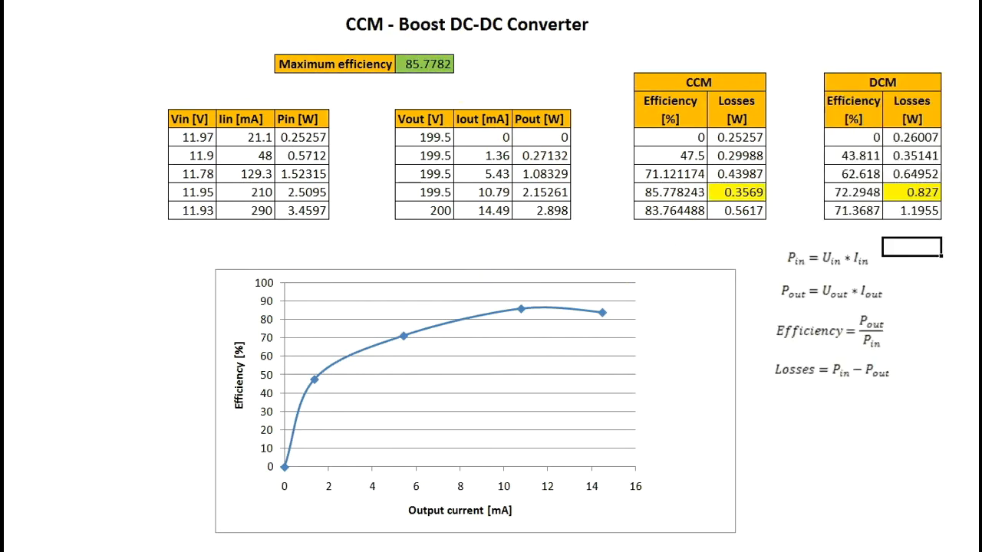
mouse_move(714, 206)
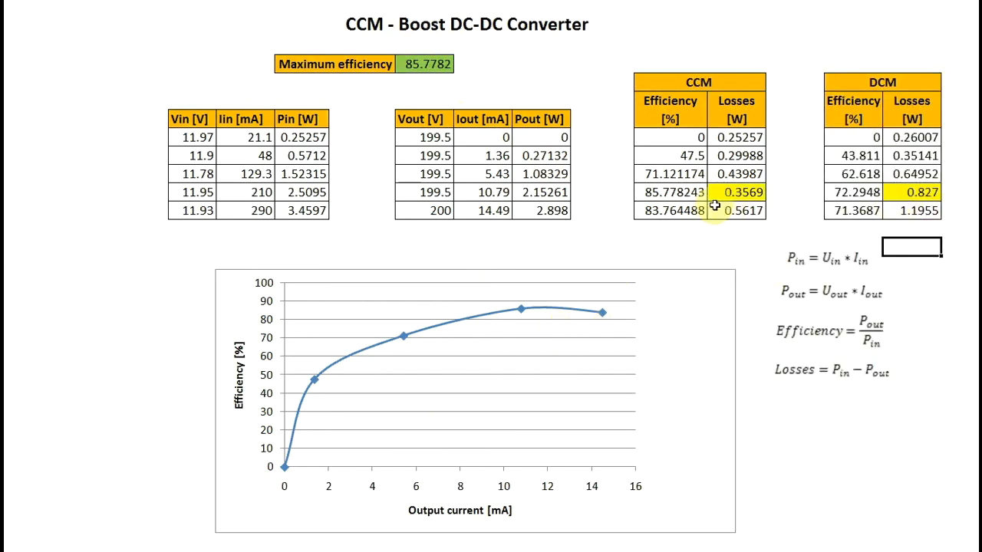